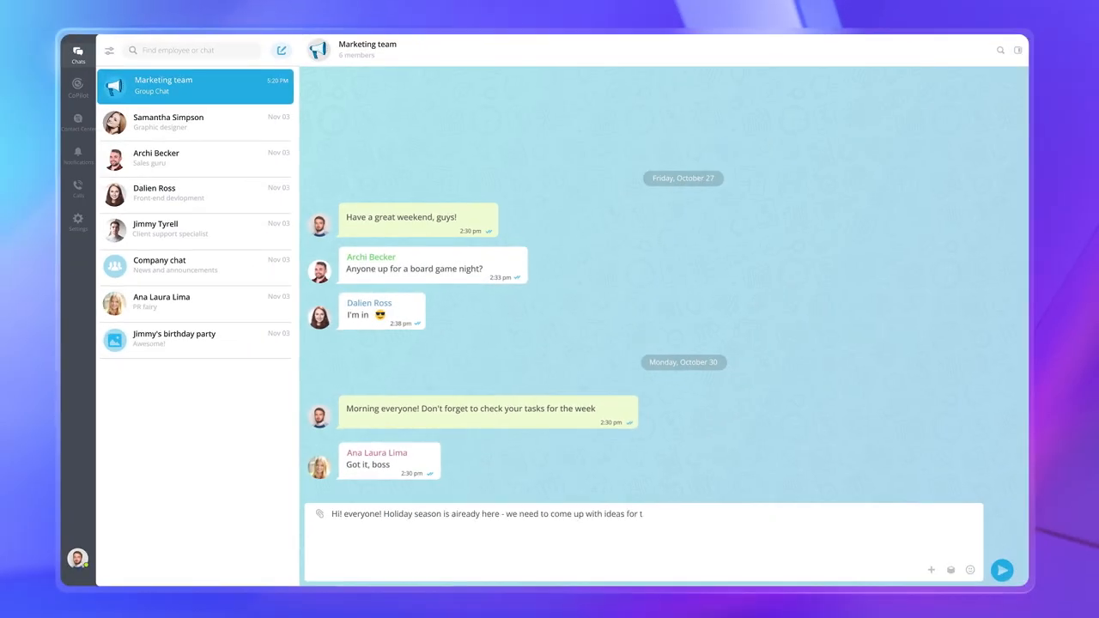
Send the message asking for holiday campaign ideas ASAP to the Marketing team chat.
left_click(1001, 569)
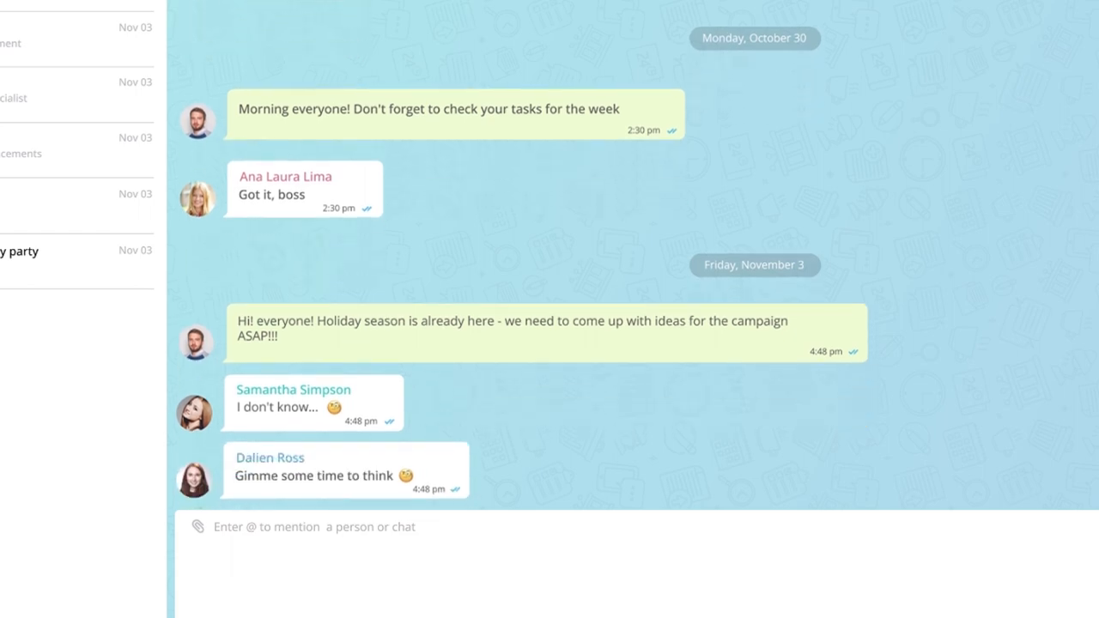
Ask CoPilot, as a bake shop marketing manager, for original holiday email campaign ideas.
left_click(78, 88)
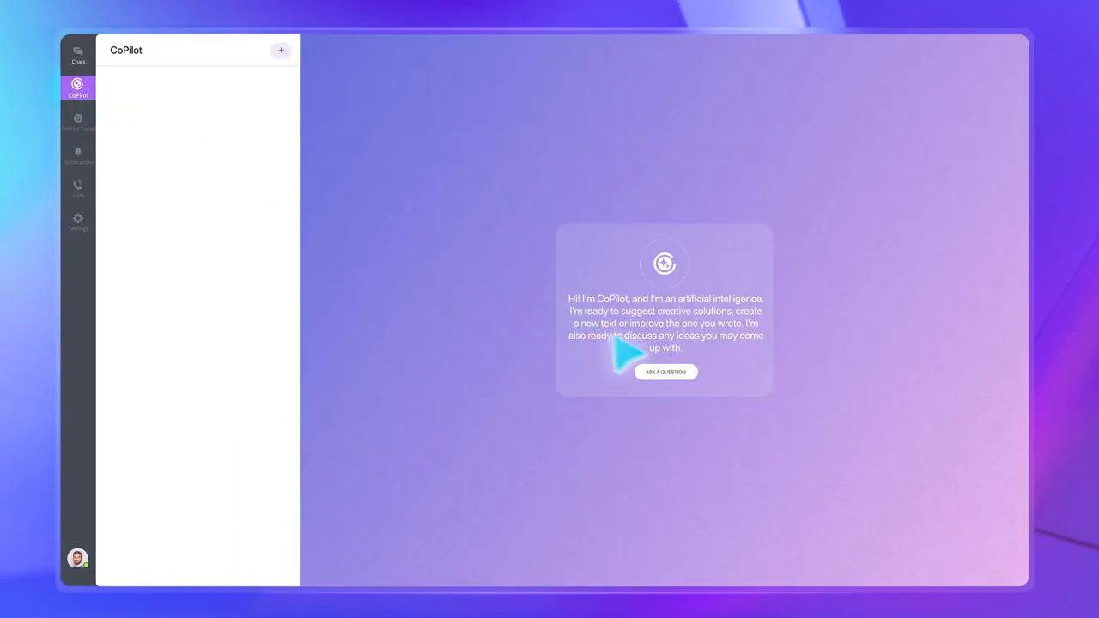
left_click(665, 372)
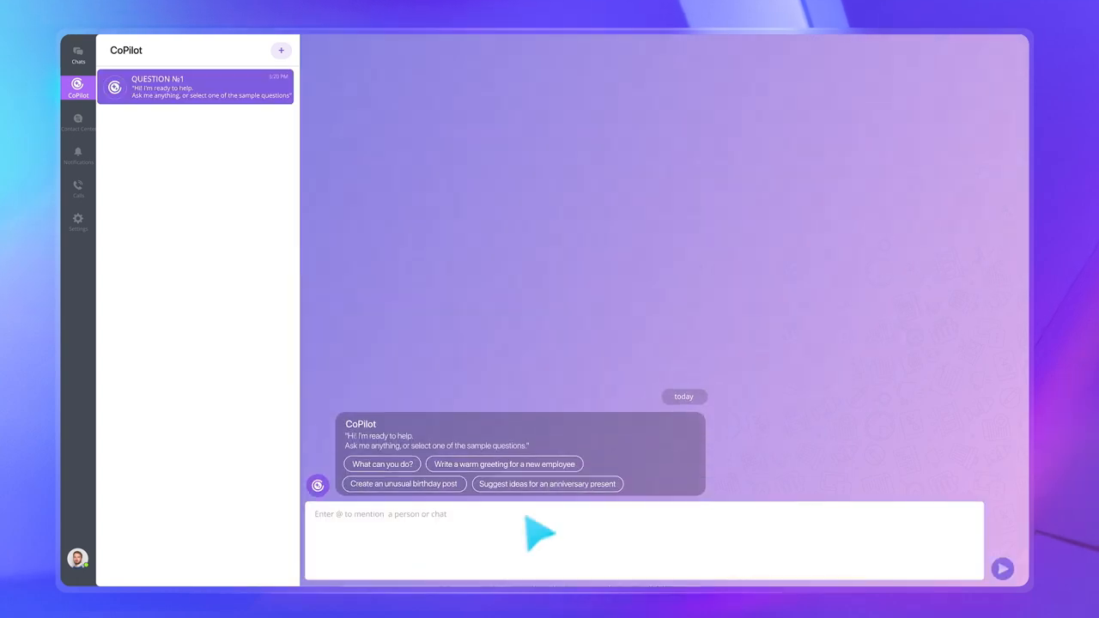
type("Assume the role of a bake shop marketing manager and come up with a few original ideas for a holiday-themed email")
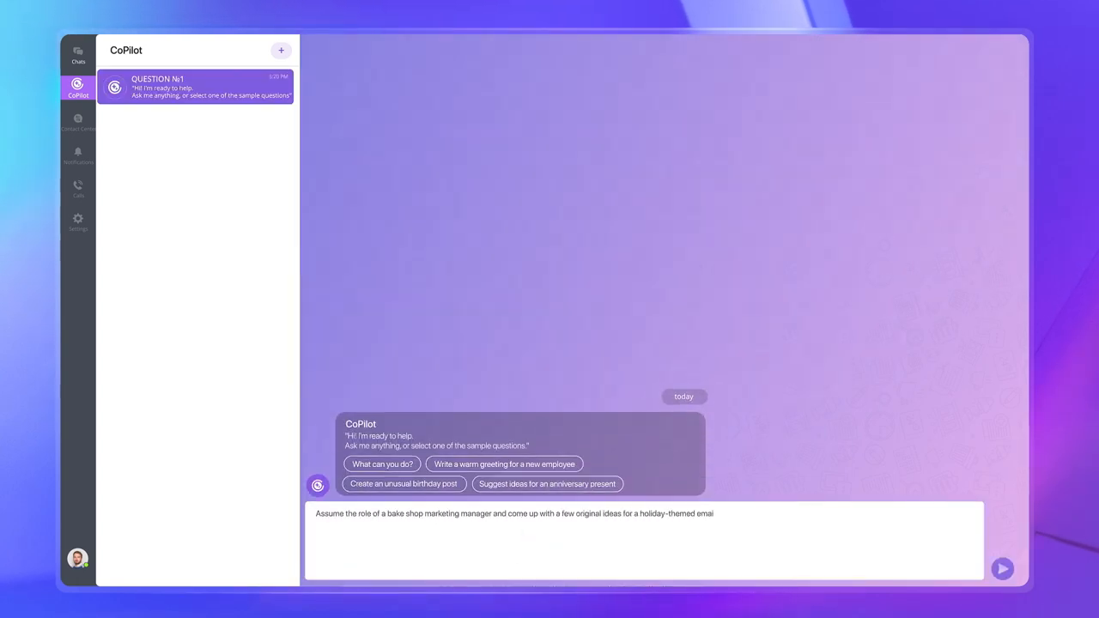
left_click(1002, 568)
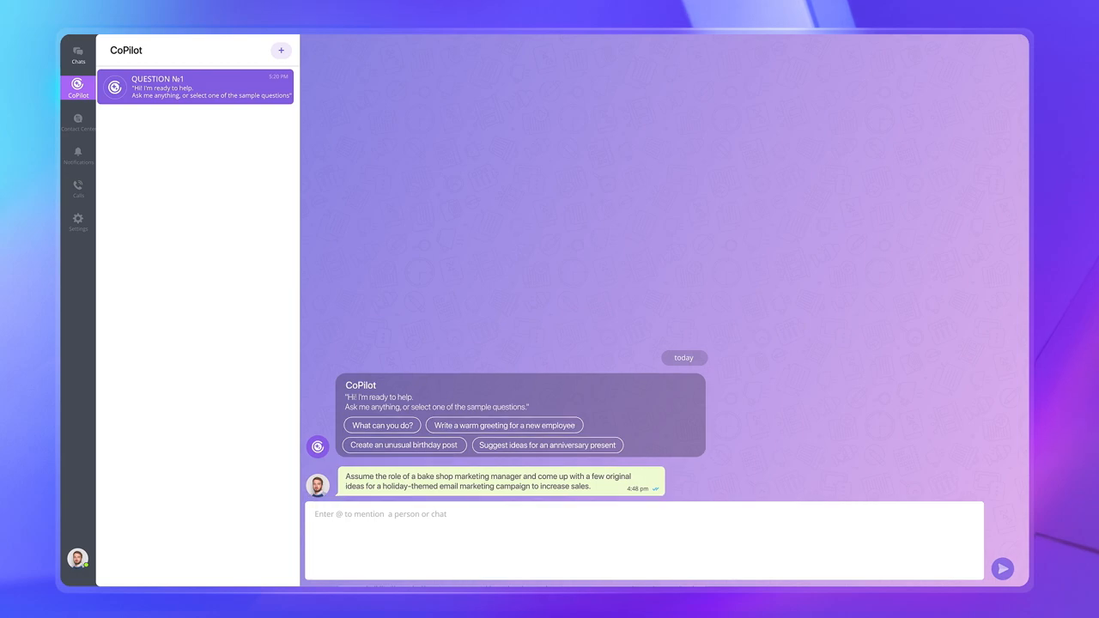
Ask CoPilot to expand the 12 Days of Deals idea to appeal to families with kids.
left_click(1002, 569)
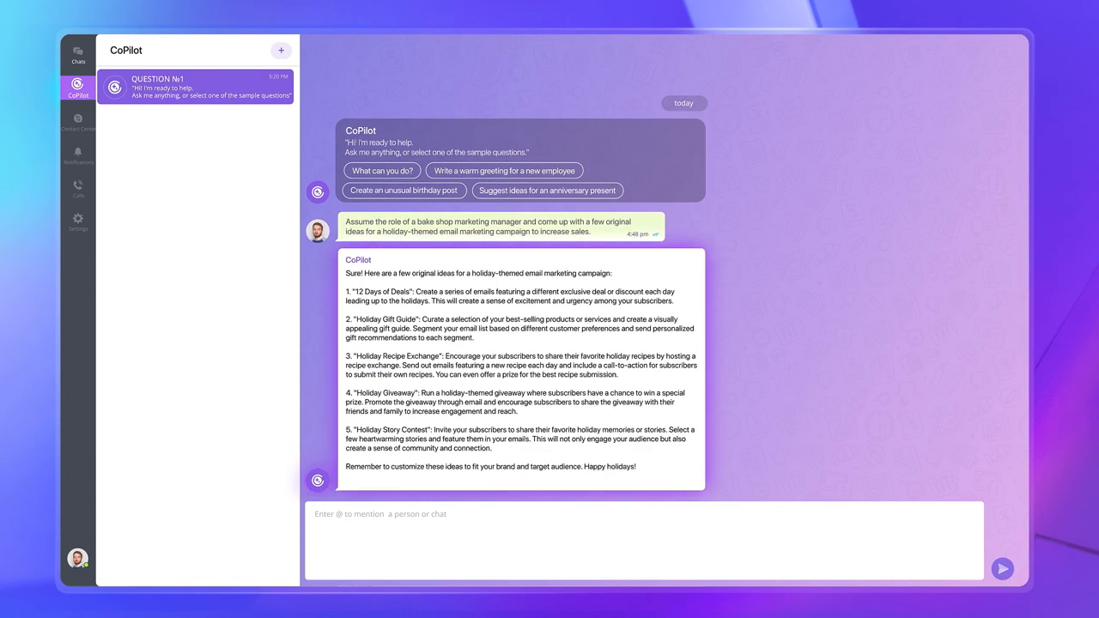
type("Expand on this idea and make it appeal to families with kids and add a greater focus on the limited-time discount:")
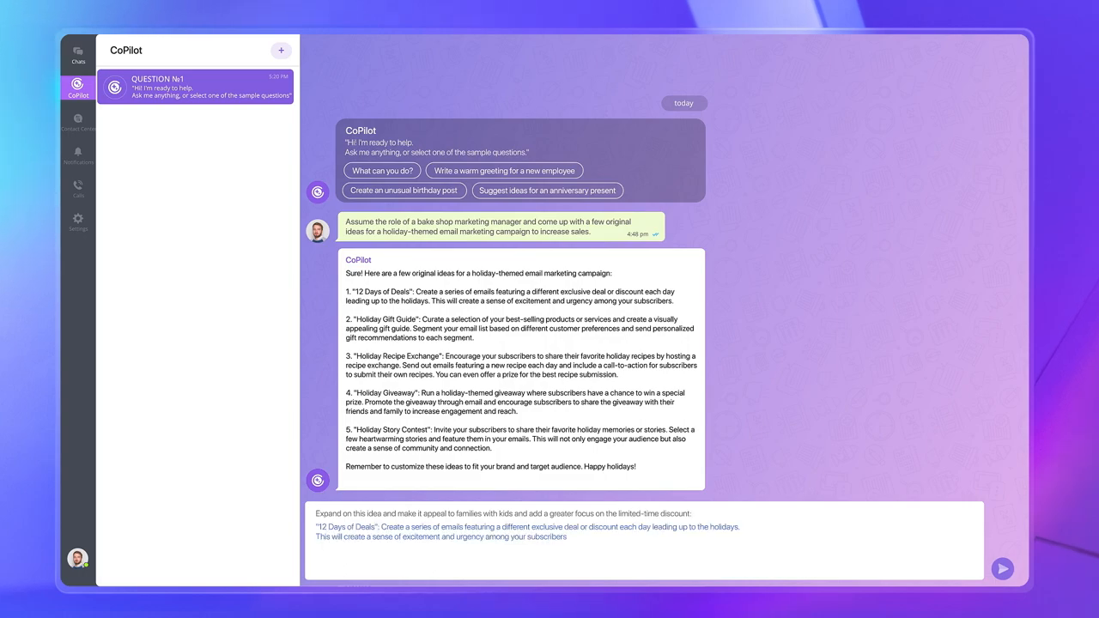
left_click(1001, 569)
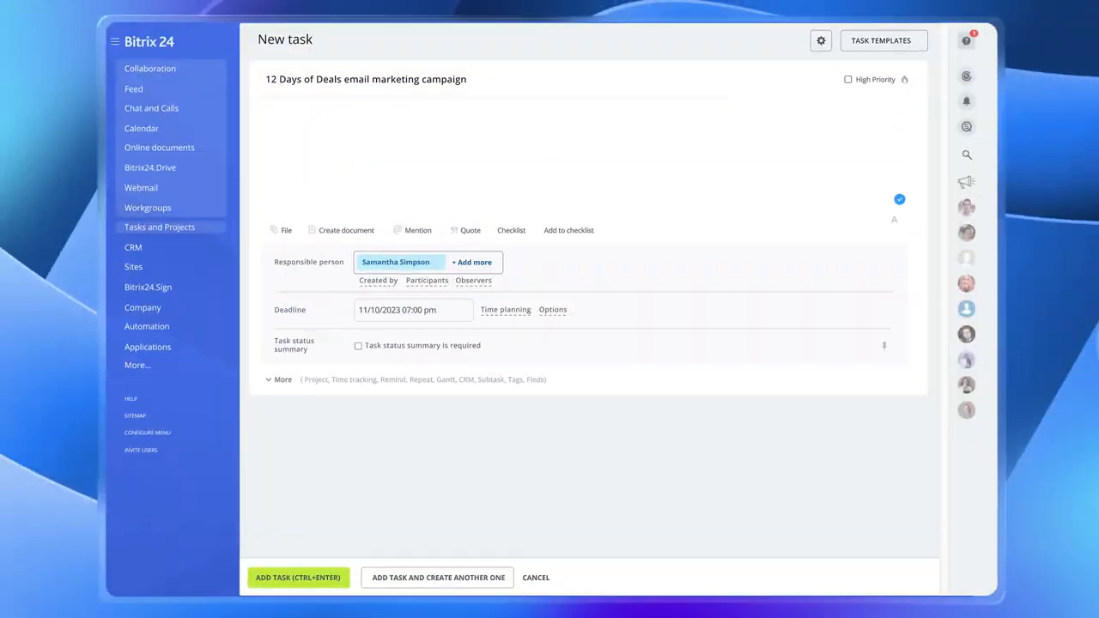
Write the task description: emails offering a different exclusive deal each day leading up to the holidays.
type("Create a series of emails that offer a di")
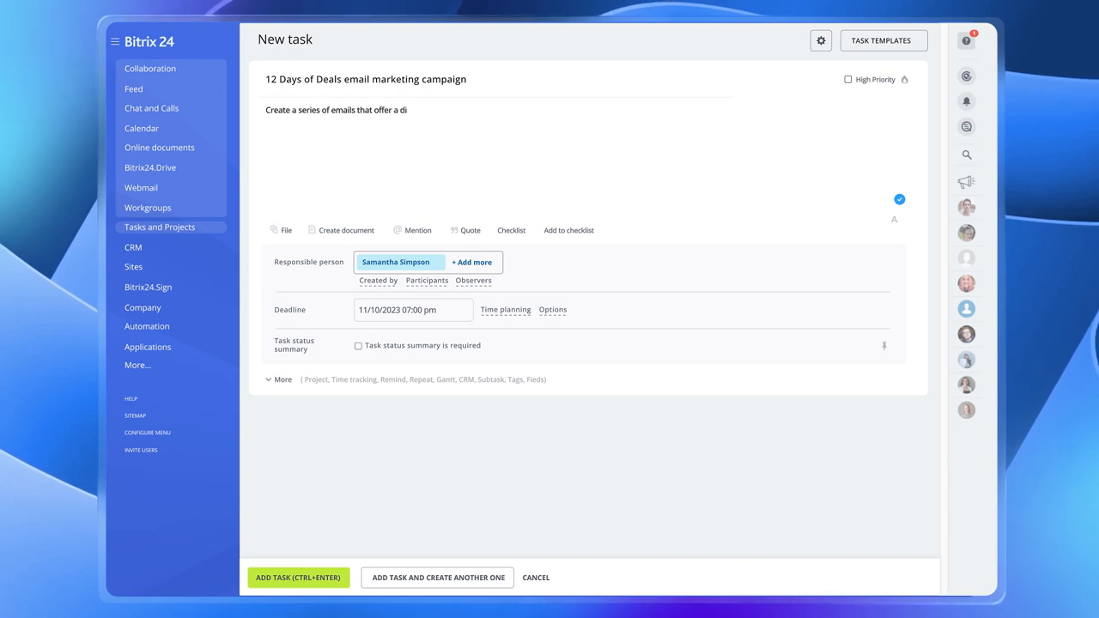
type("fferent exclusive deal or discount each day lead")
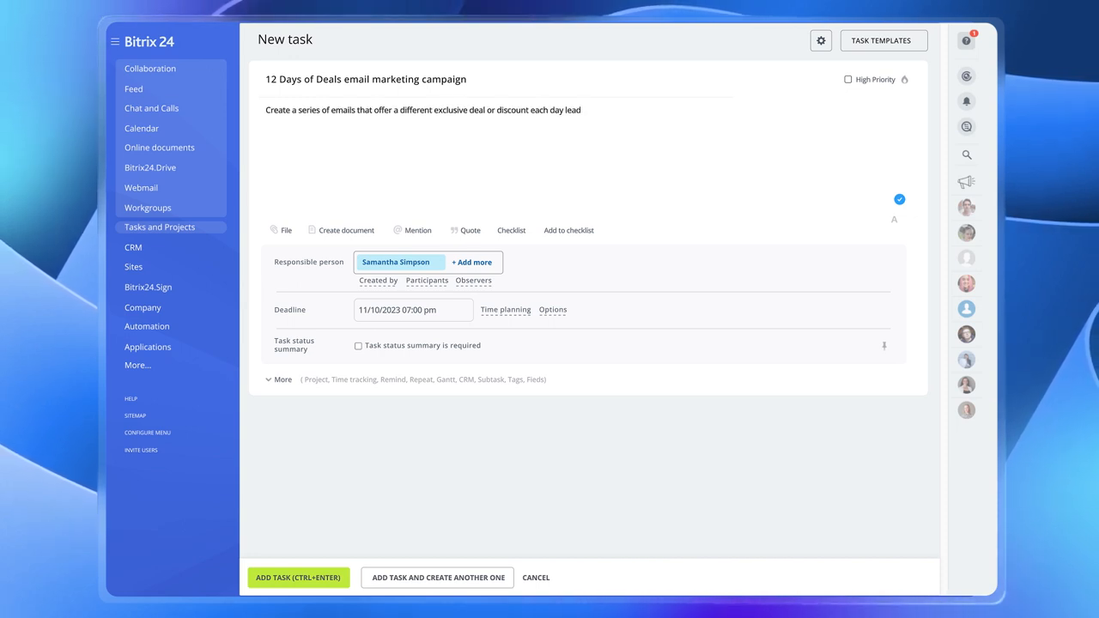
type("leading up to the holidays")
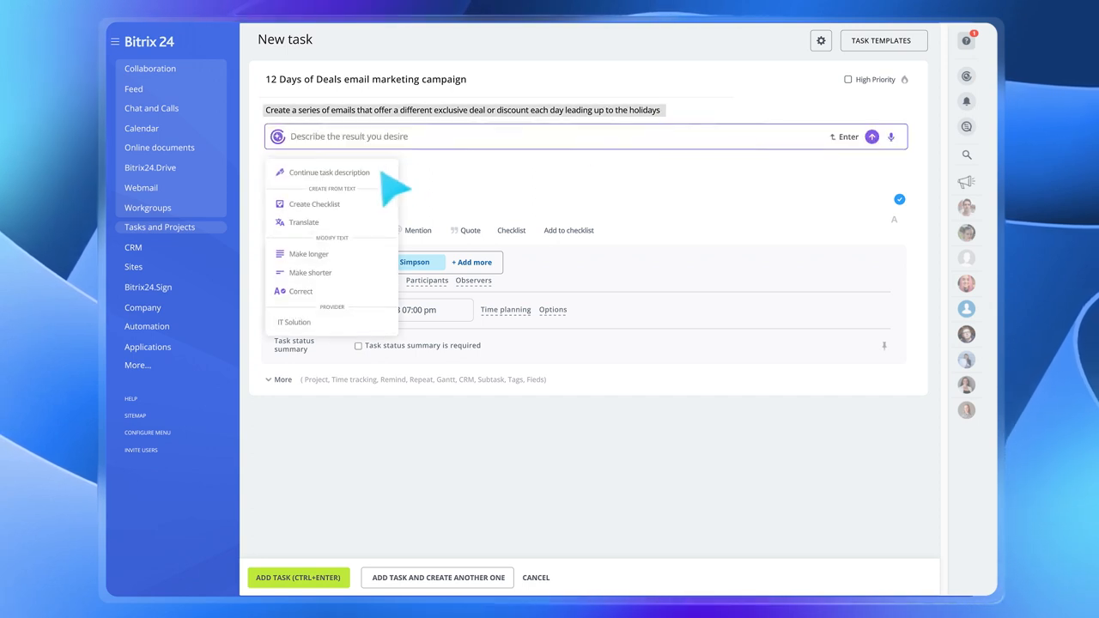
Use CoPilot's Continue task description and replace the text with the generated ten-step plan.
left_click(329, 171)
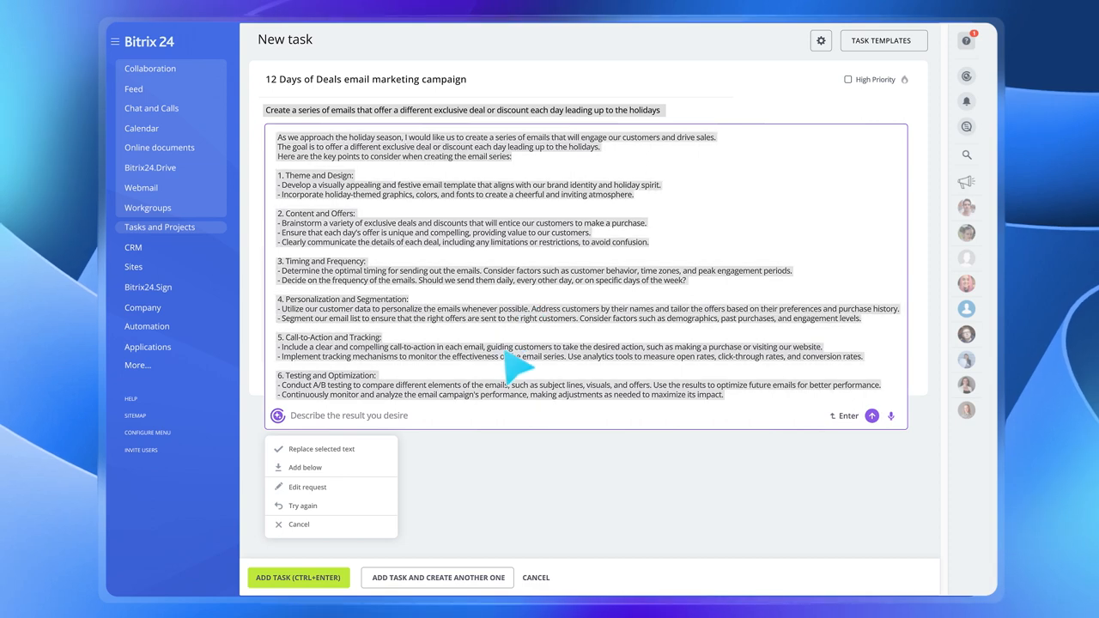
left_click(321, 448)
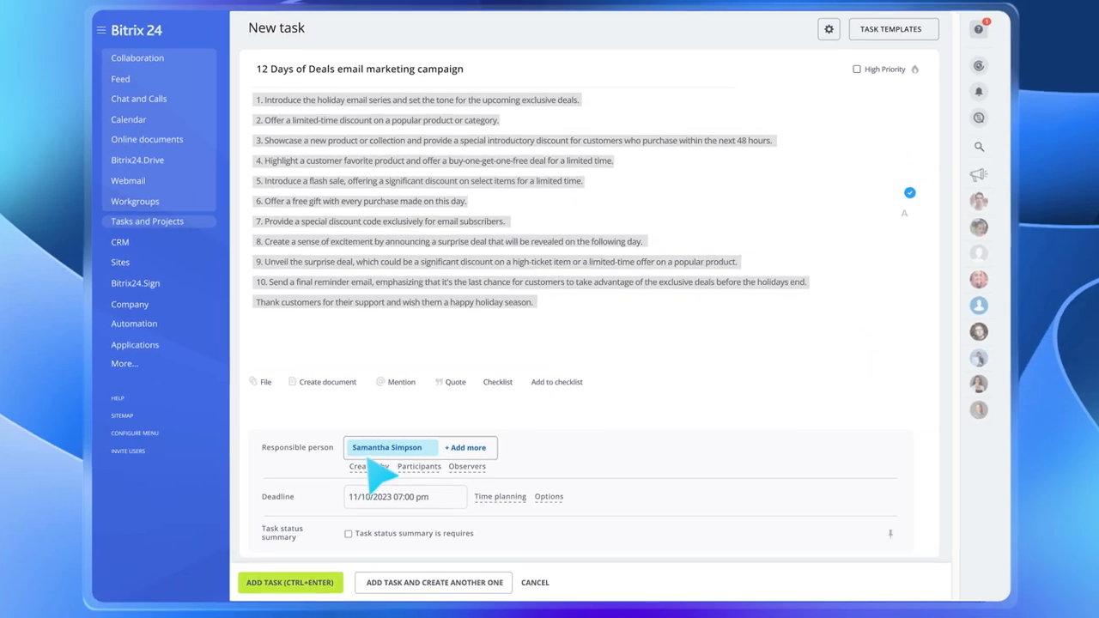
left_click(497, 382)
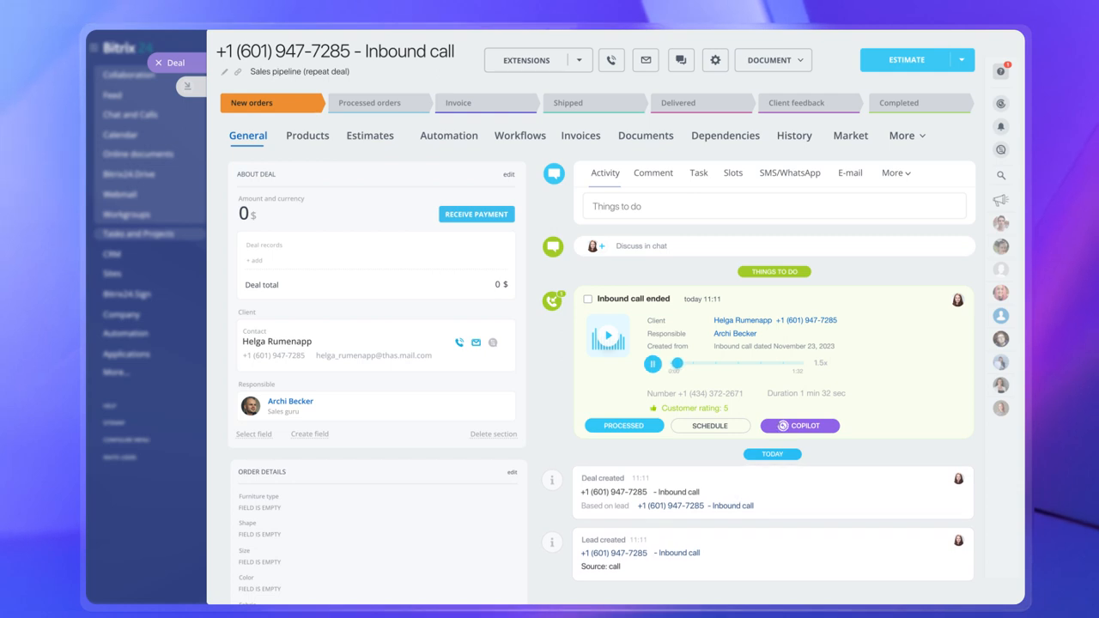
Review the sofa call transcript and summary, then accept CoPilot's suggested order field values.
scroll("down", 3)
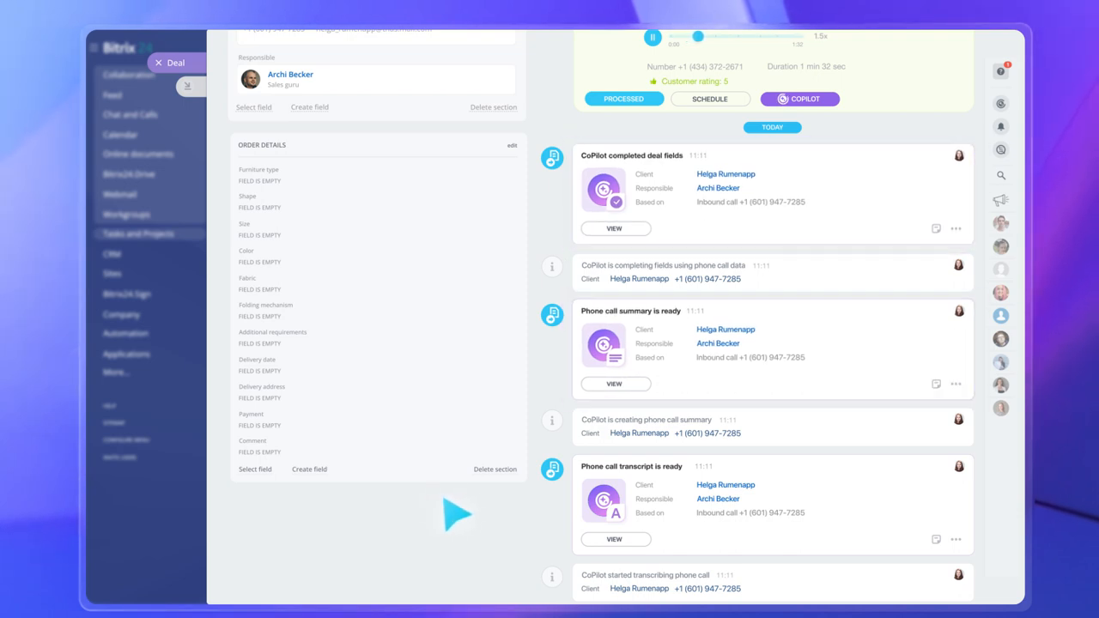
mouse_move(648, 554)
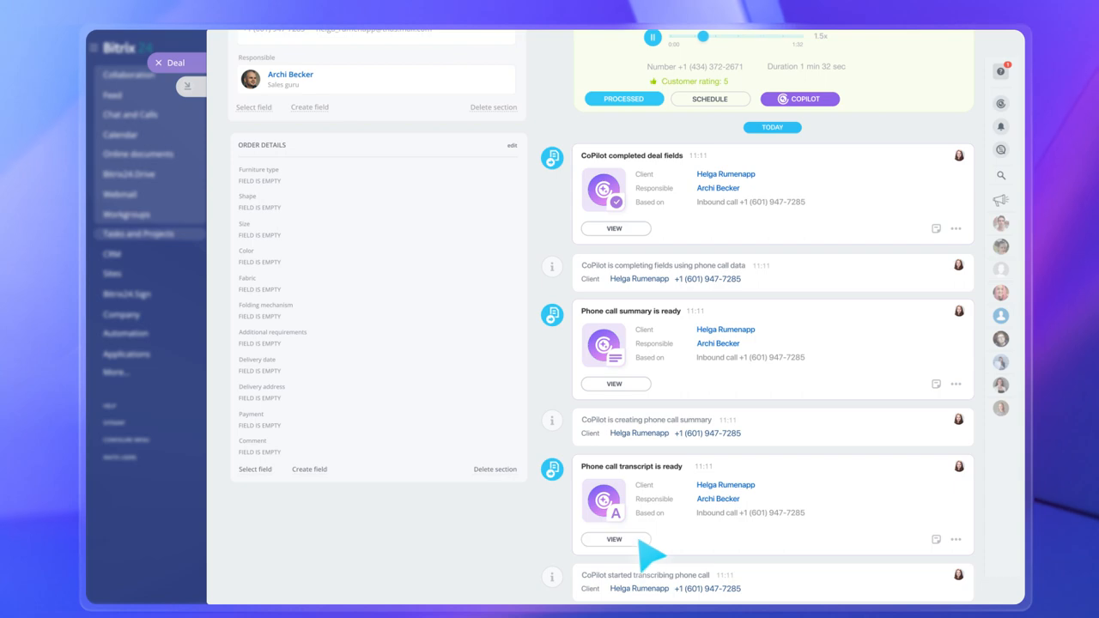
left_click(615, 539)
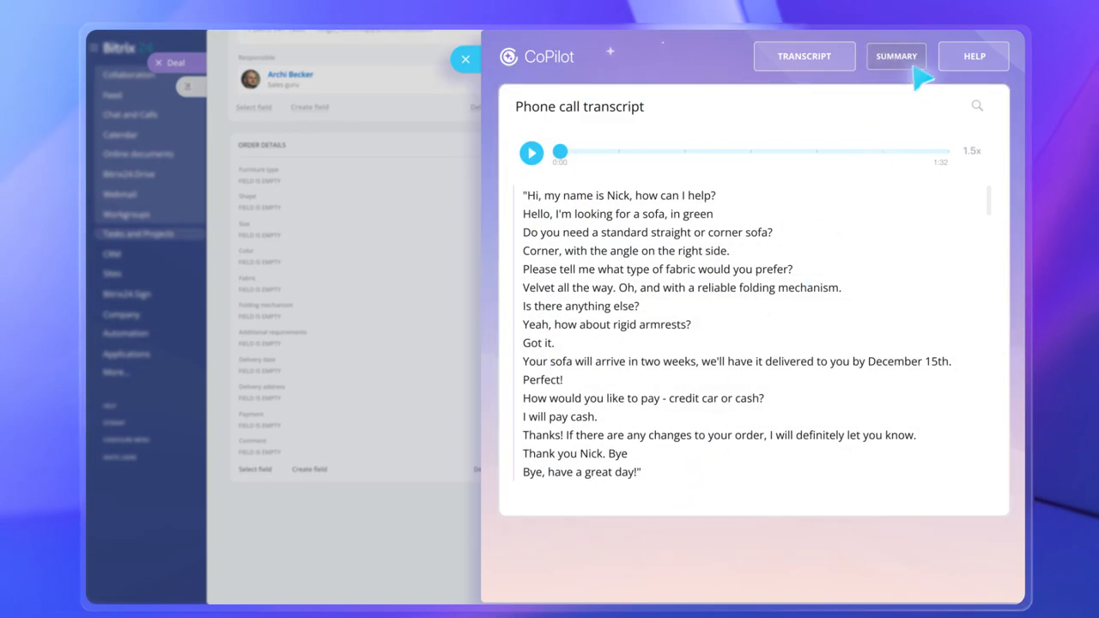
left_click(895, 55)
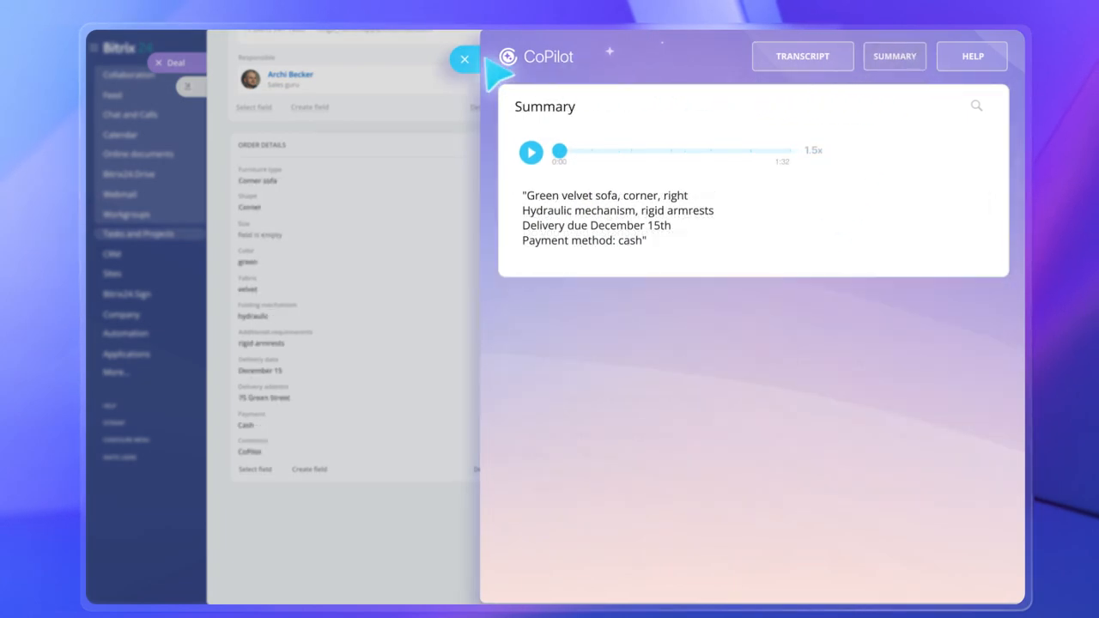
left_click(465, 59)
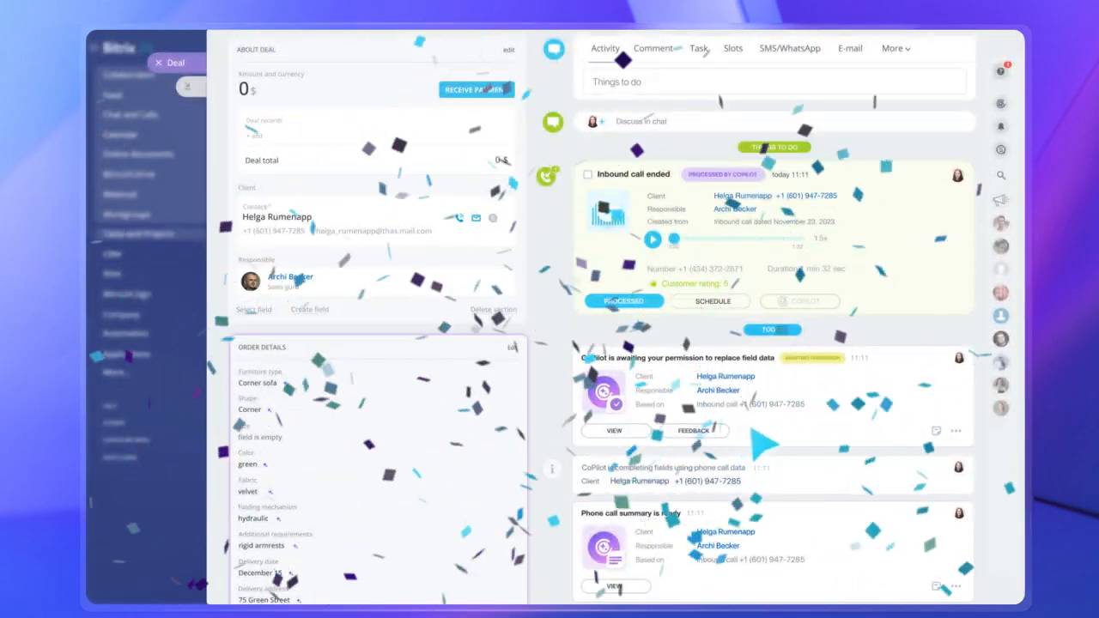
left_click(614, 430)
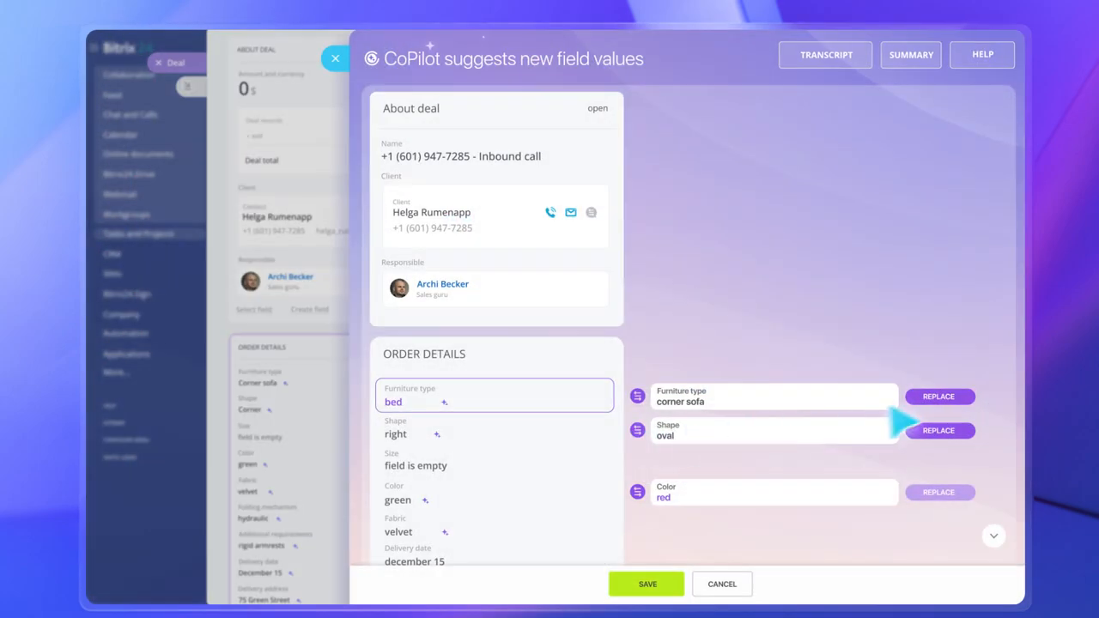
left_click(938, 396)
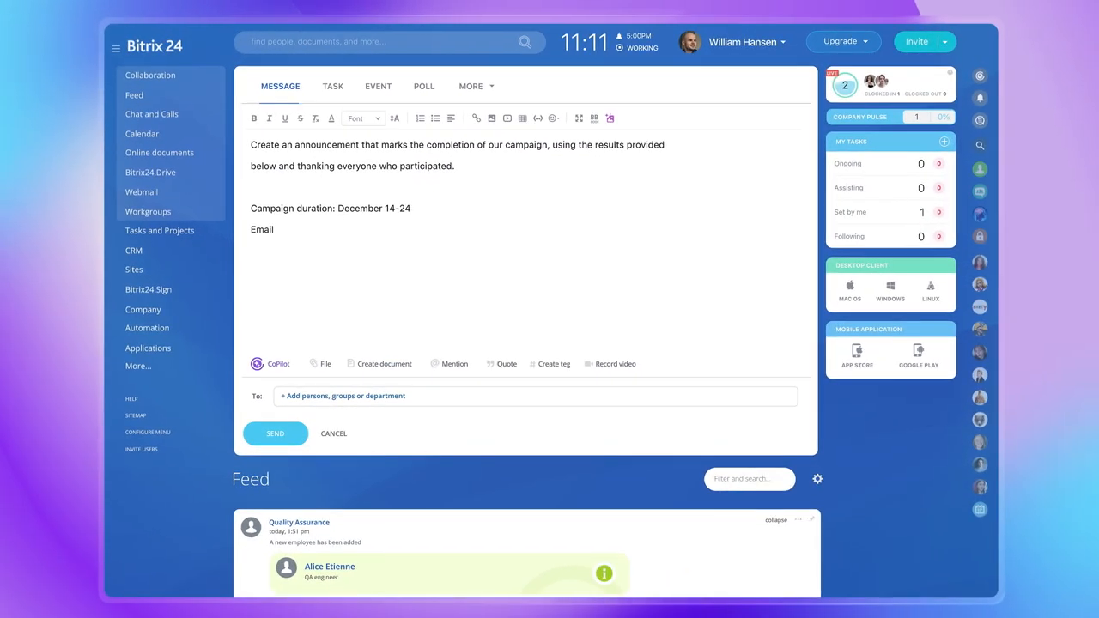
Generate an announcement from the campaign stats (8,903 emails, 19.3% rate), shorten it, add emojis.
type("Emails sent: 8,903")
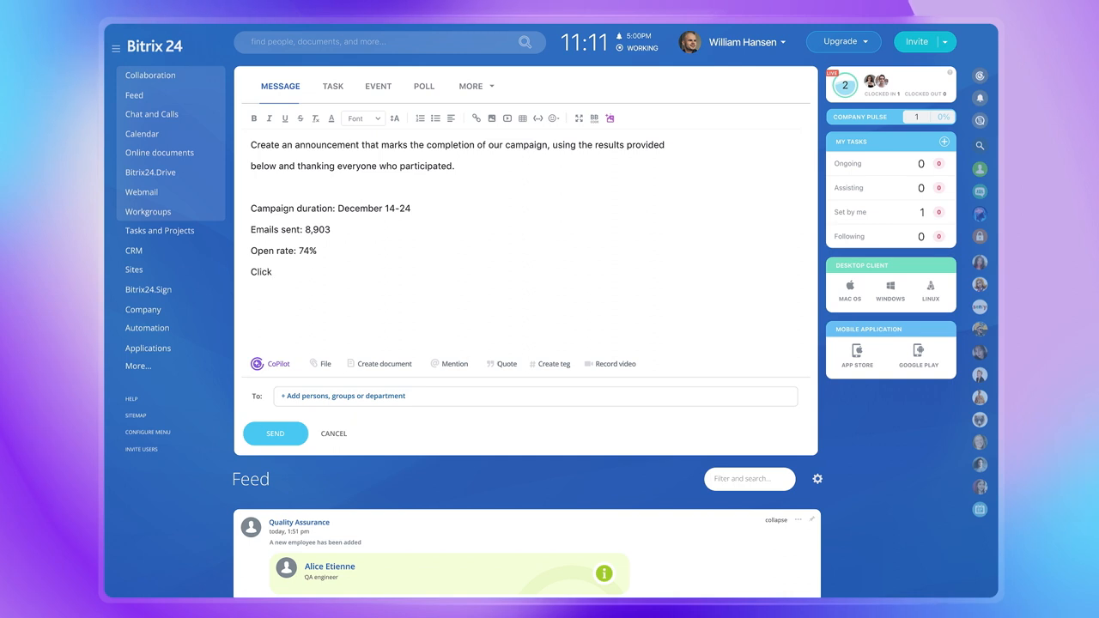
type("rate: 19.3%")
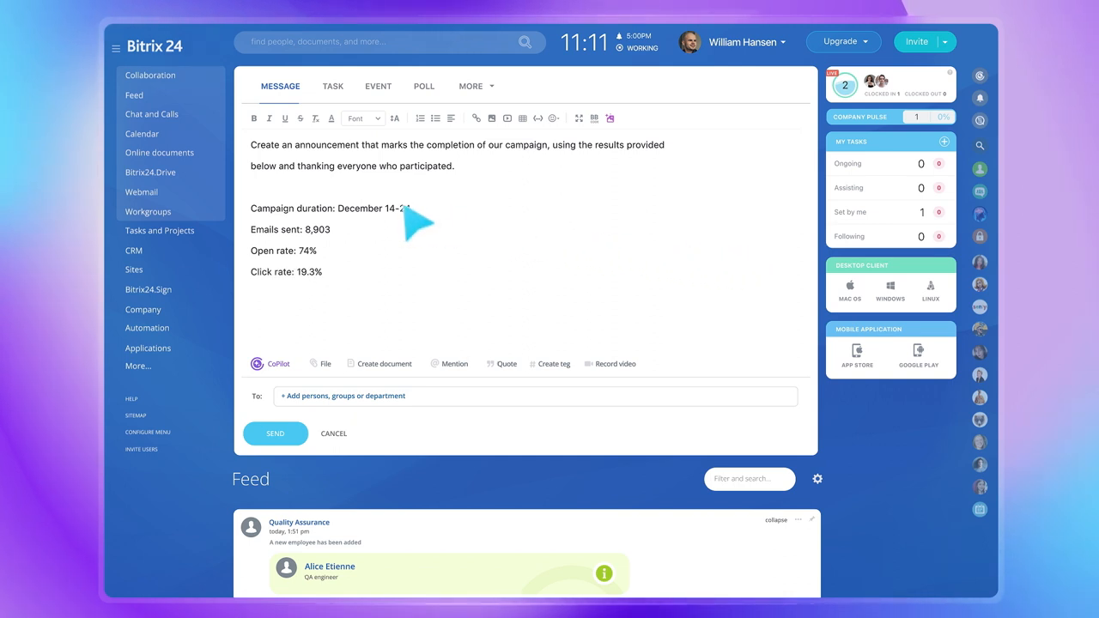
left_click(270, 363)
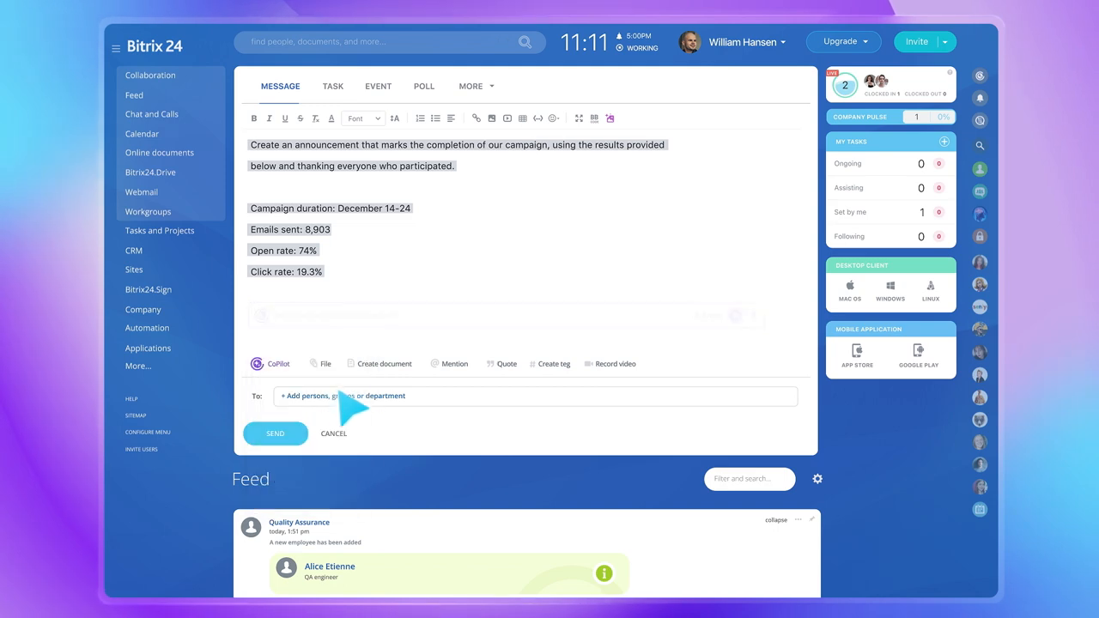
left_click(271, 363)
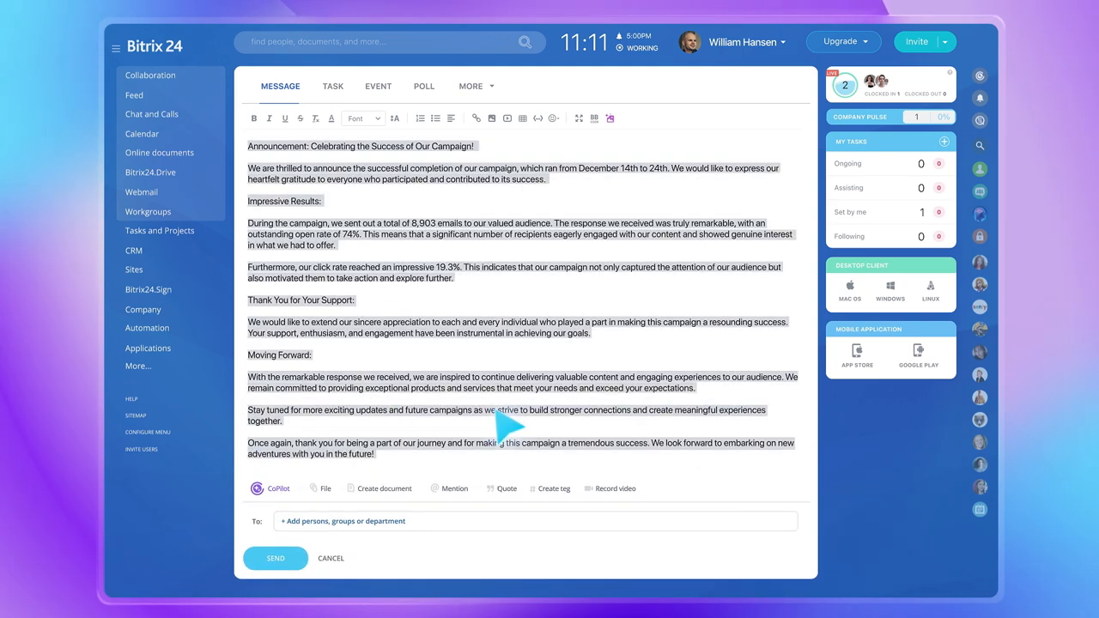
left_click(269, 487)
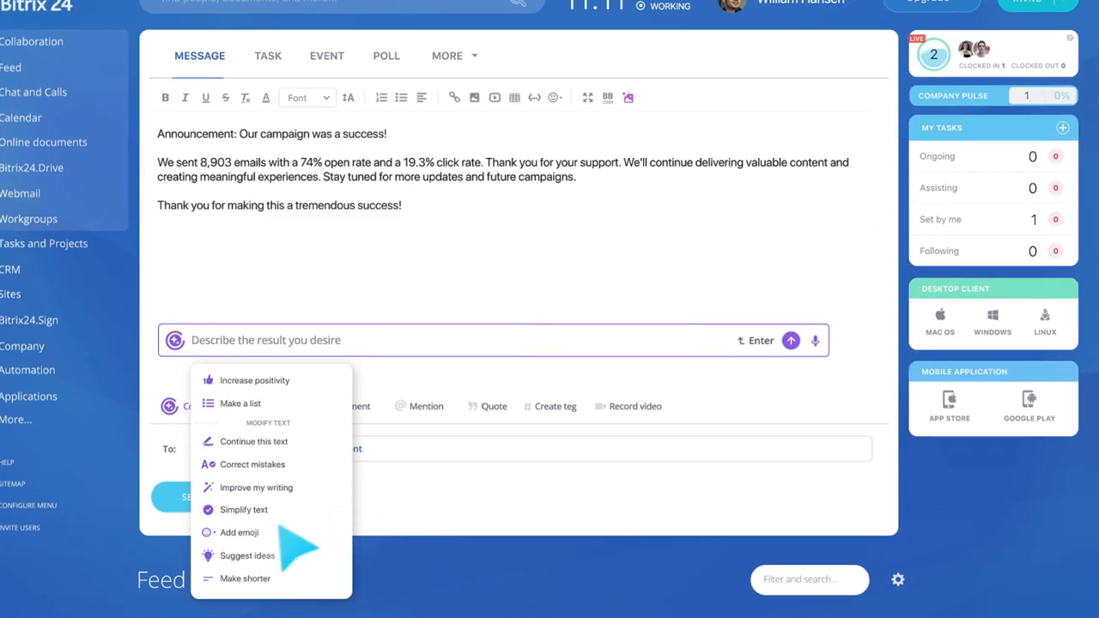
left_click(239, 532)
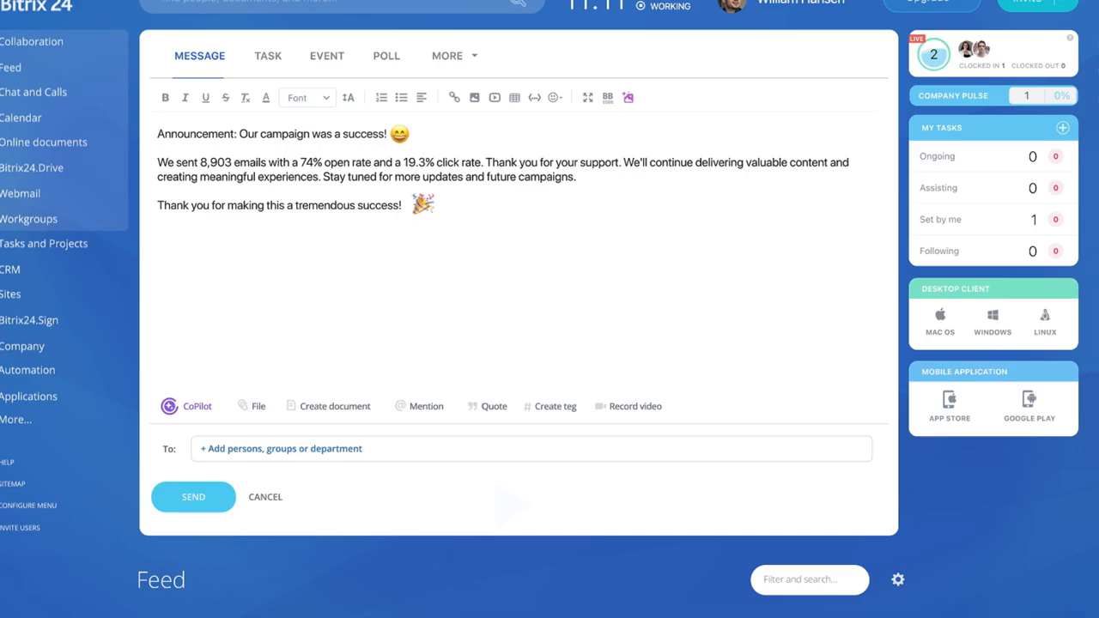